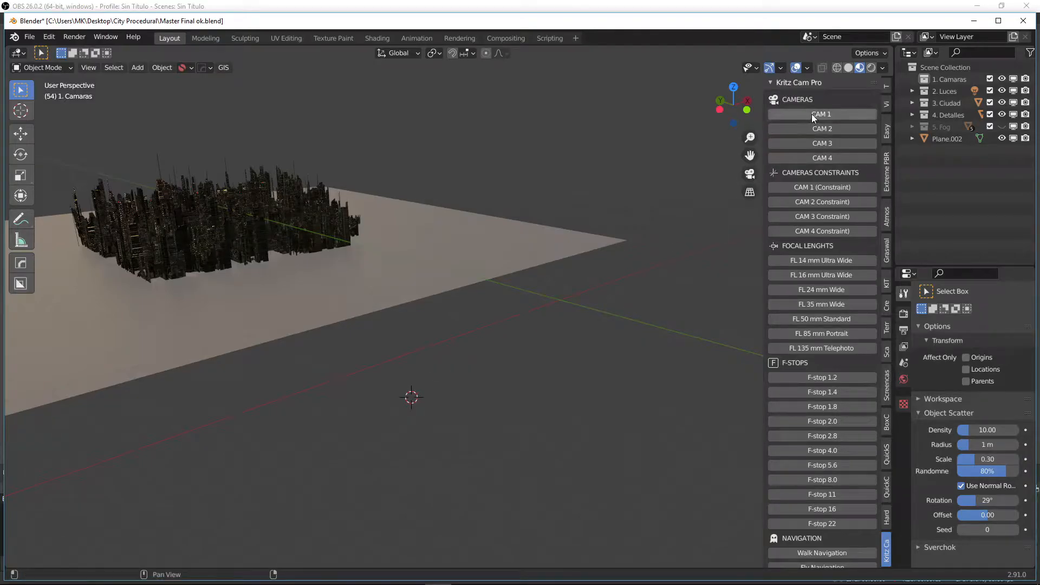
Add CAM 1 with its focus target and move the target into the city
{"action": "left_click", "coordinate": [821, 113]}
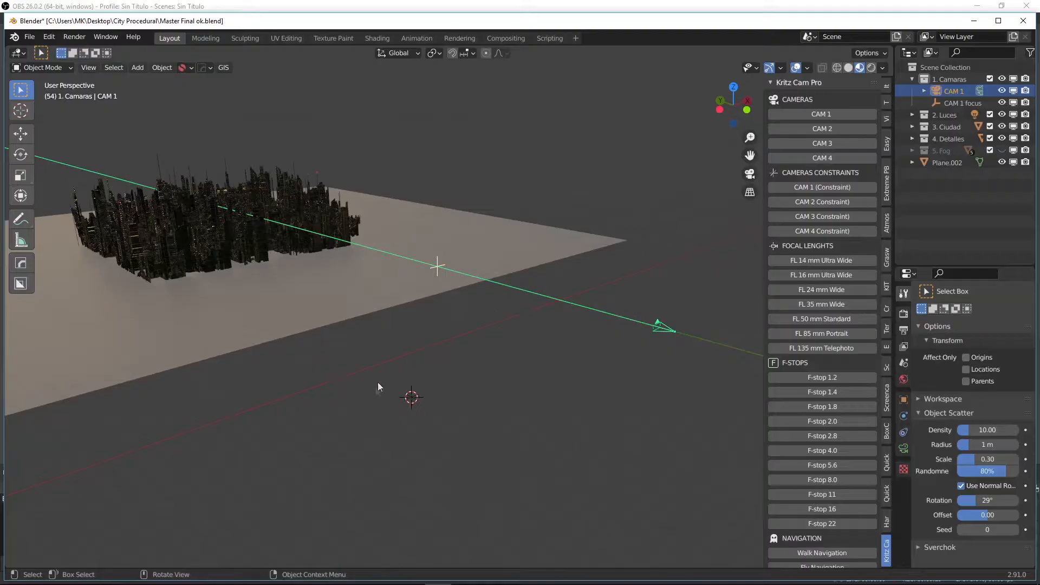
{"action": "left_click", "coordinate": [961, 103]}
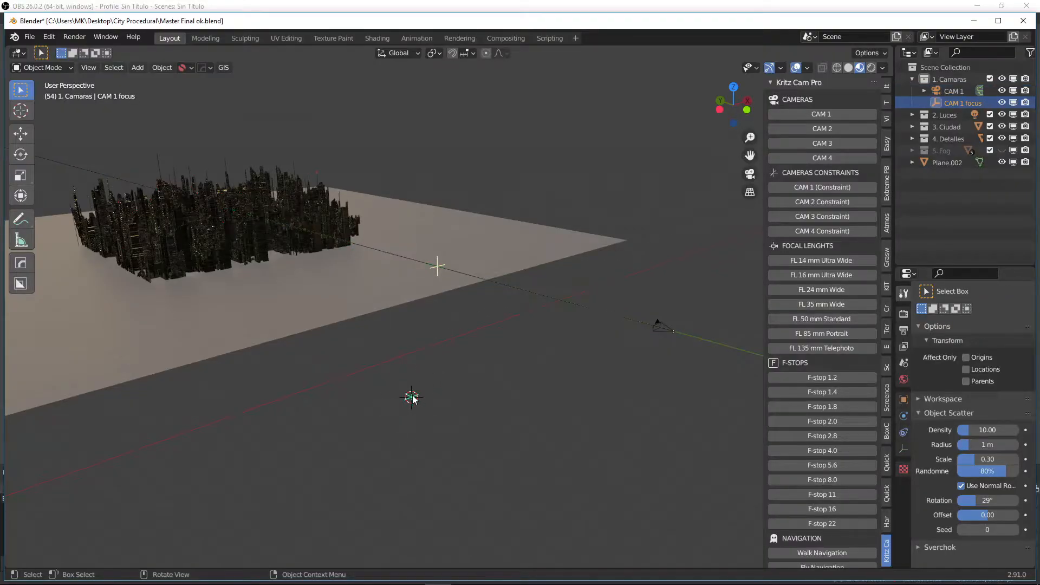
{"action": "key", "text": "g"}
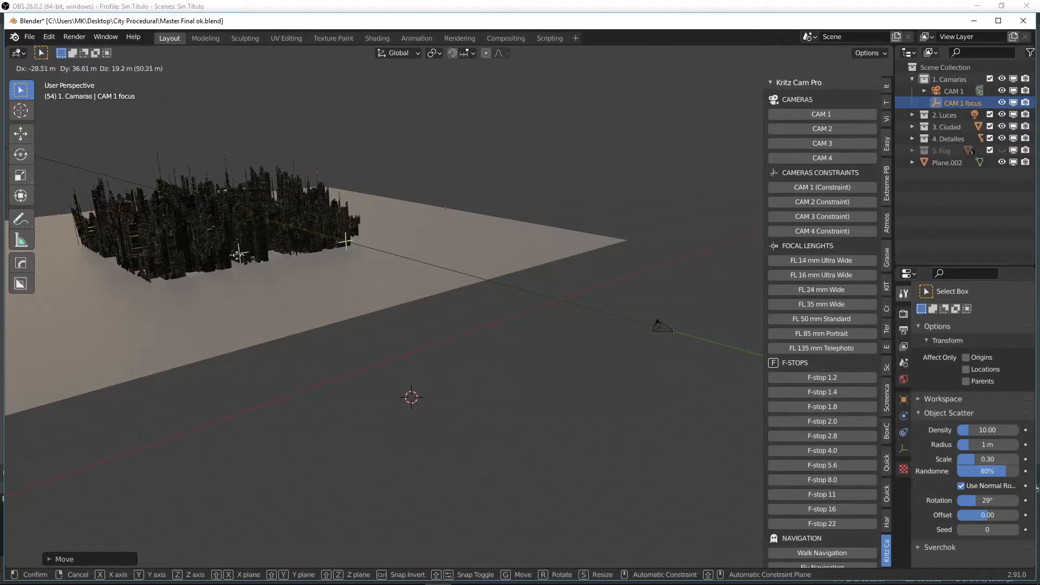
{"action": "left_click", "coordinate": [665, 501]}
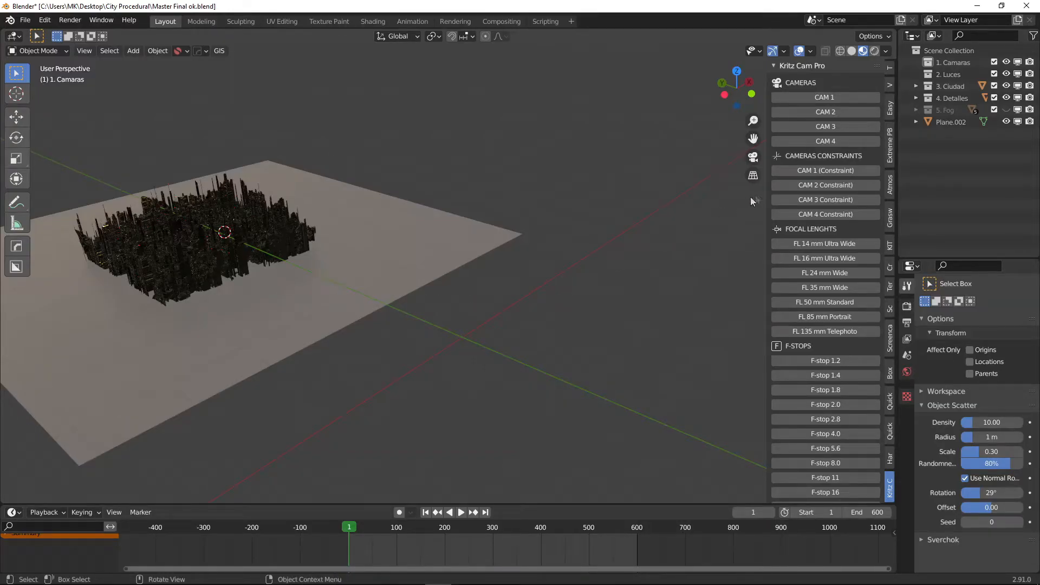
Add the CAM 1 (Constraint) camera and keyframe its location at frame 1
{"action": "left_click", "coordinate": [825, 171]}
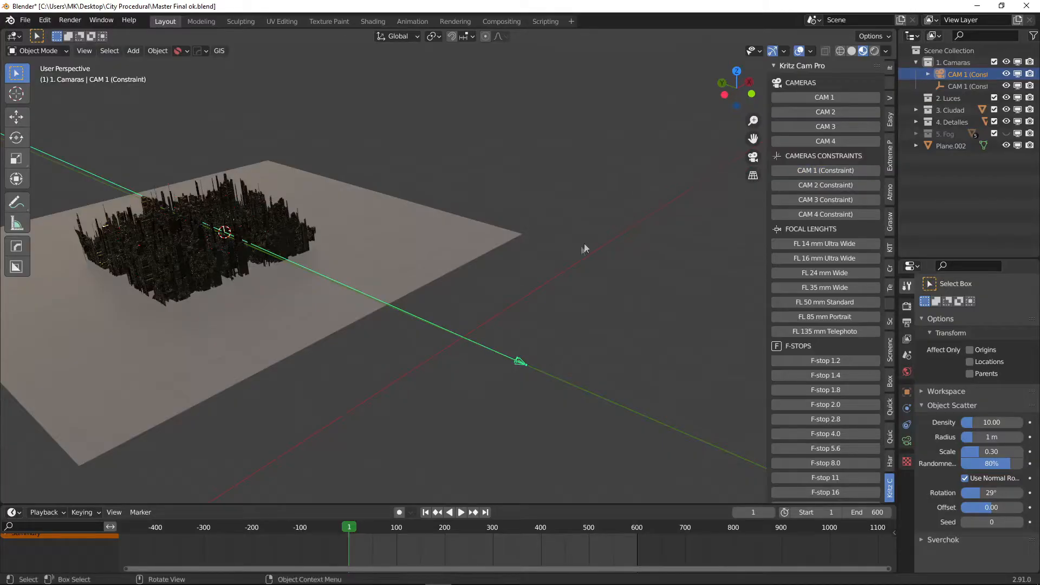
{"action": "key", "text": "i"}
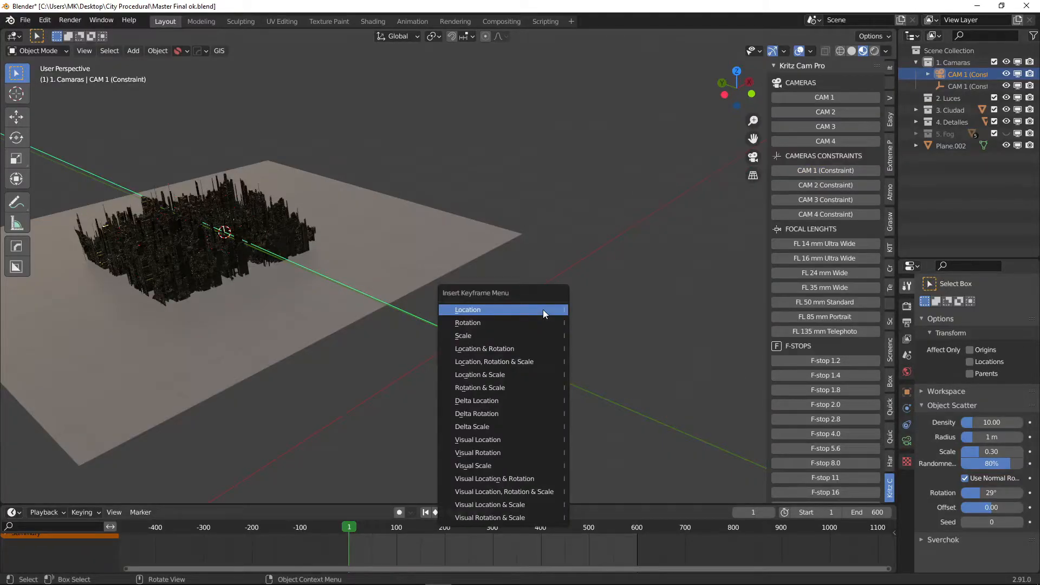
{"action": "left_click", "coordinate": [468, 309]}
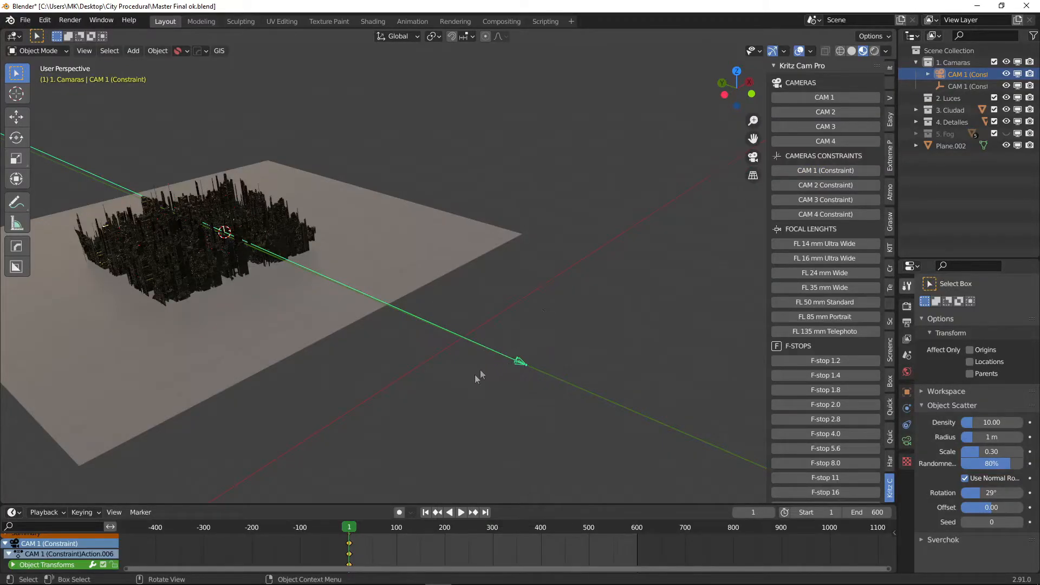
At frame 600, raise the camera above the city and keyframe its location
{"action": "left_click", "coordinate": [485, 512]}
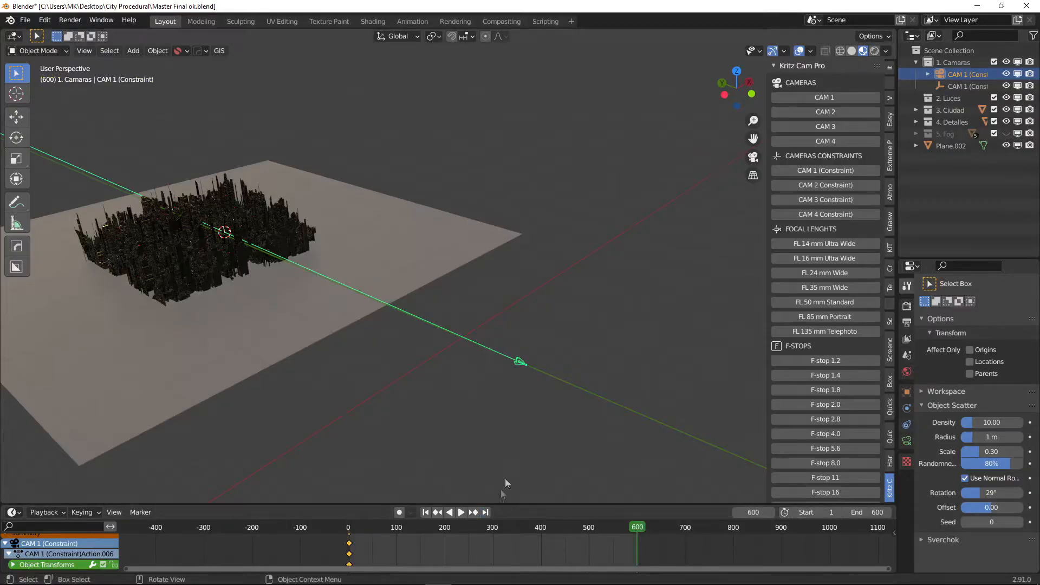
{"action": "key", "text": "g"}
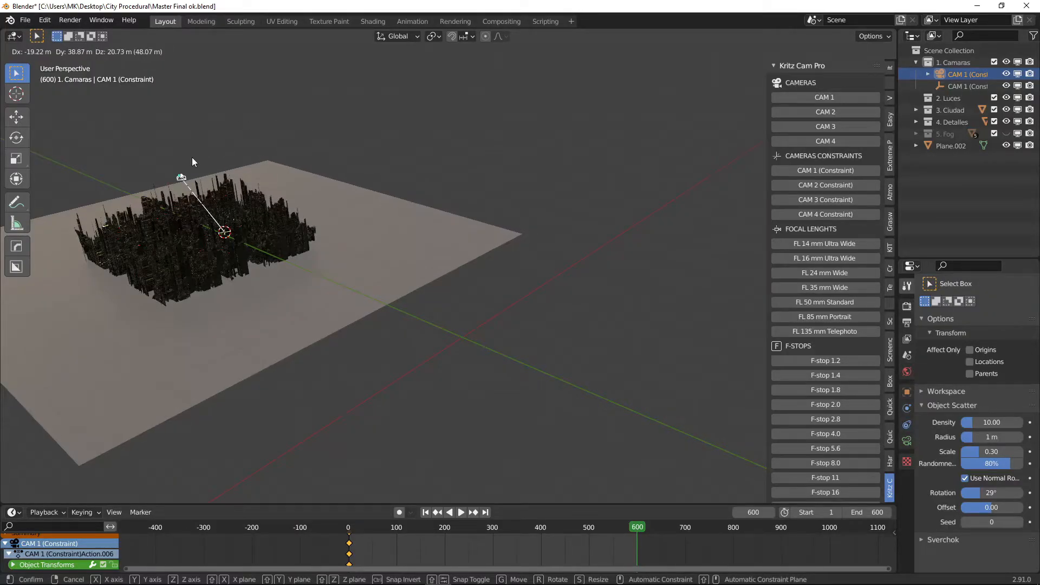
{"action": "key", "text": "i"}
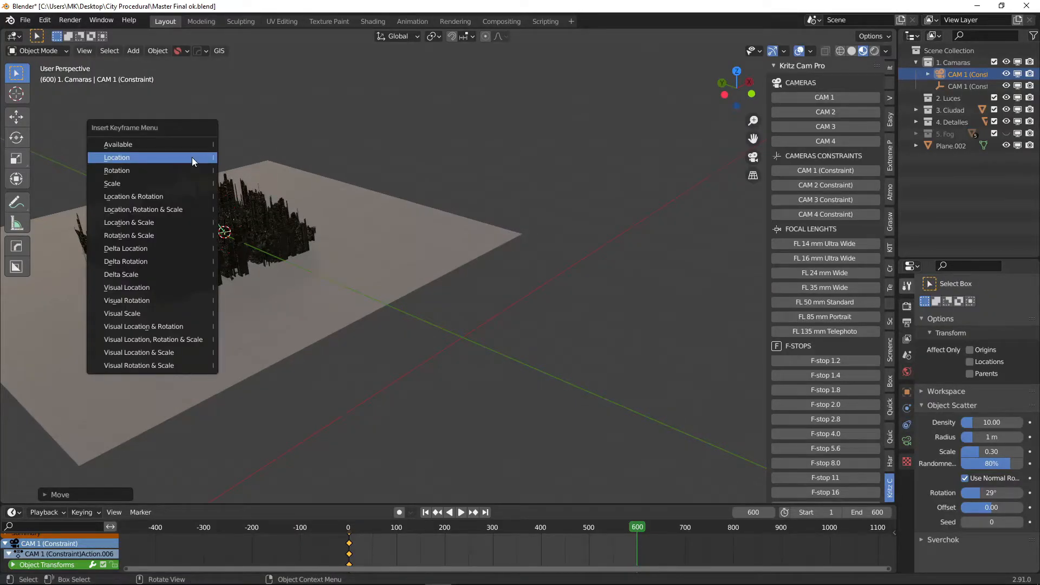
{"action": "left_click", "coordinate": [117, 158]}
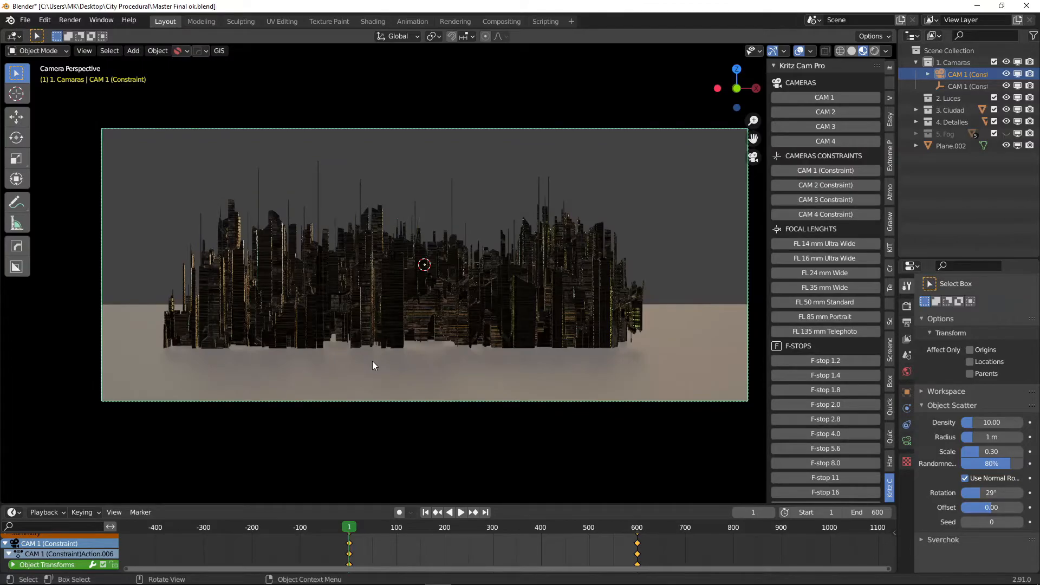
{"action": "left_click", "coordinate": [461, 511]}
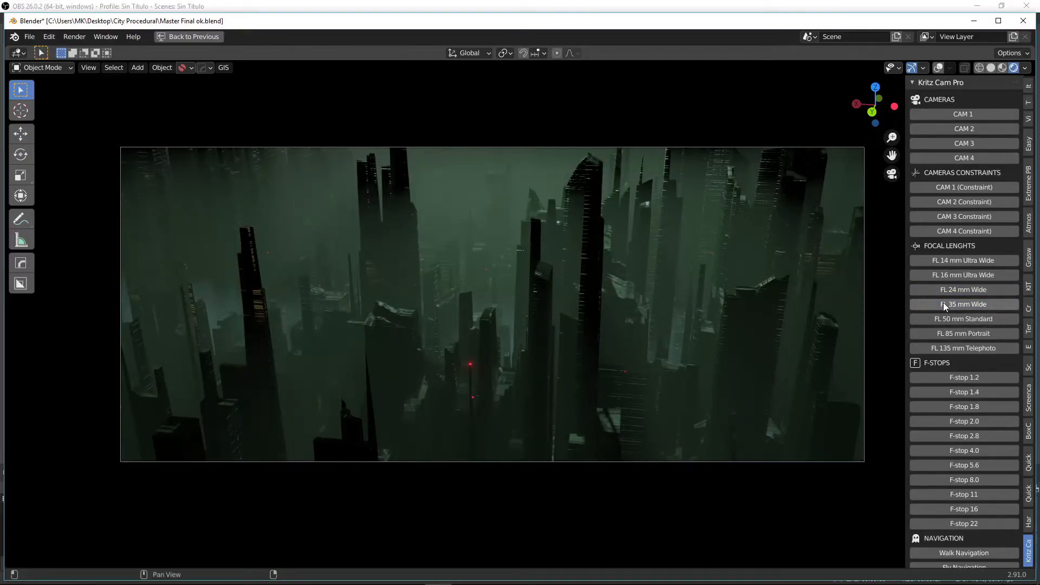
Apply the FL 35 mm Wide focal length preset from Kritz Cam Pro
{"action": "left_click", "coordinate": [963, 333]}
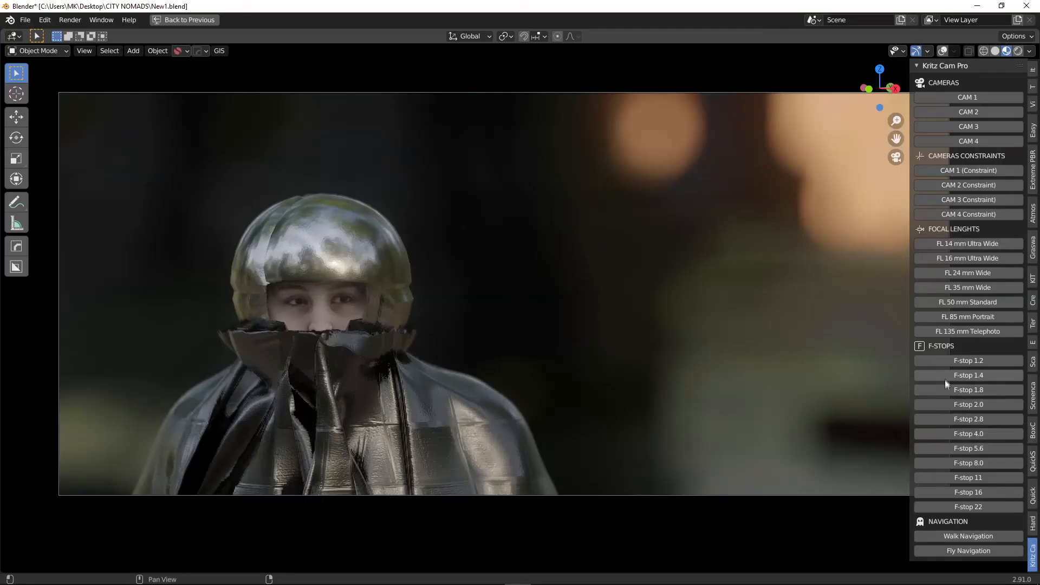
Apply the F-stop 1.8 aperture preset to the helmeted-figure camera
{"action": "left_click", "coordinate": [968, 390]}
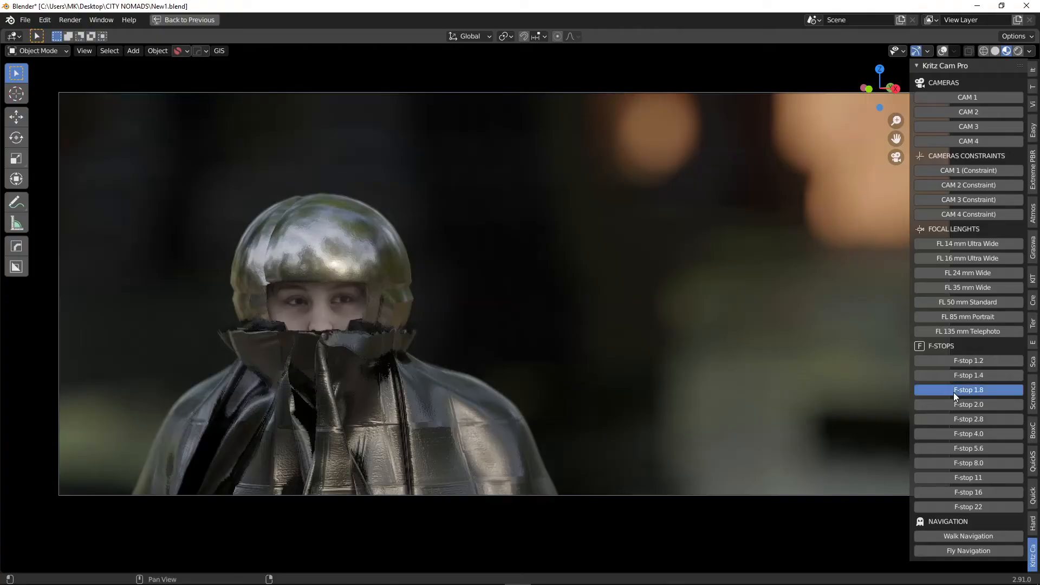